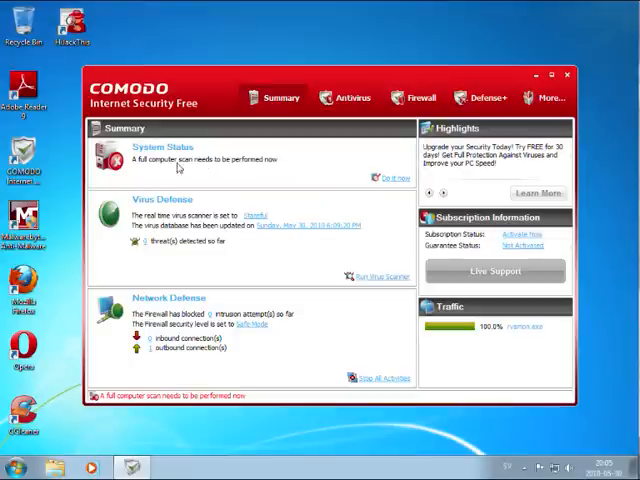
{"action": "mouse_move", "coordinate": [390, 330]}
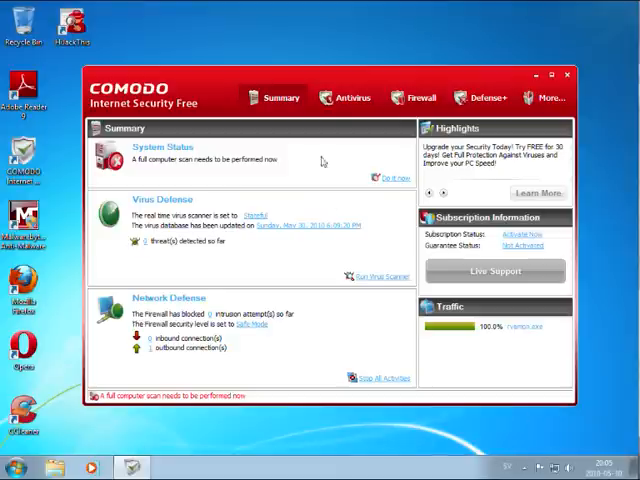
- Close COMODO, launch Firefox, and acknowledge the failed smile.exe download error
{"action": "left_click", "coordinate": [412, 97]}
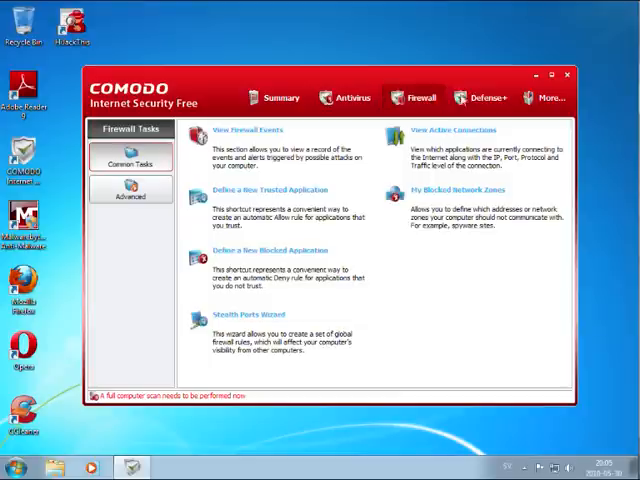
{"action": "left_click", "coordinate": [279, 97]}
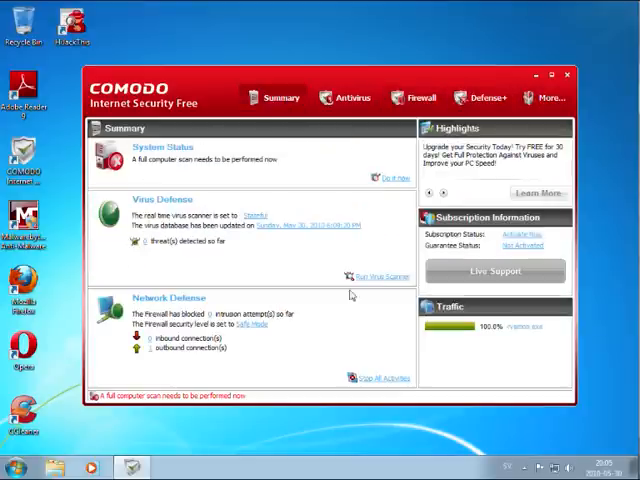
{"action": "mouse_move", "coordinate": [320, 228]}
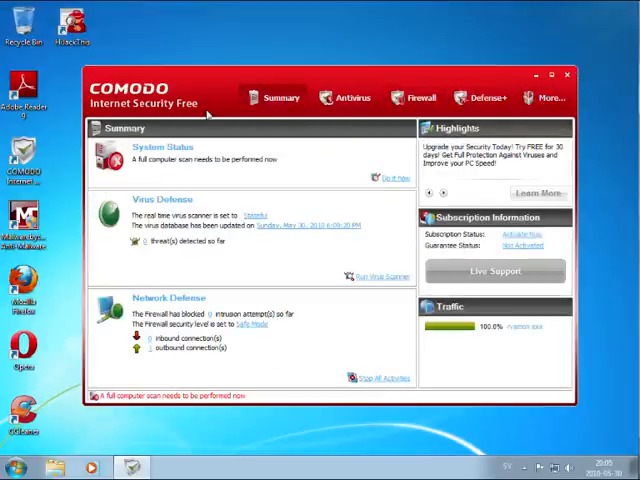
{"action": "left_click", "coordinate": [567, 73]}
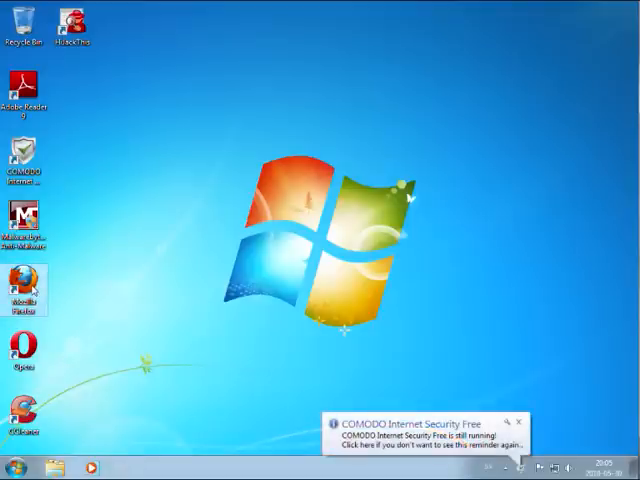
{"action": "double_click", "coordinate": [22, 290]}
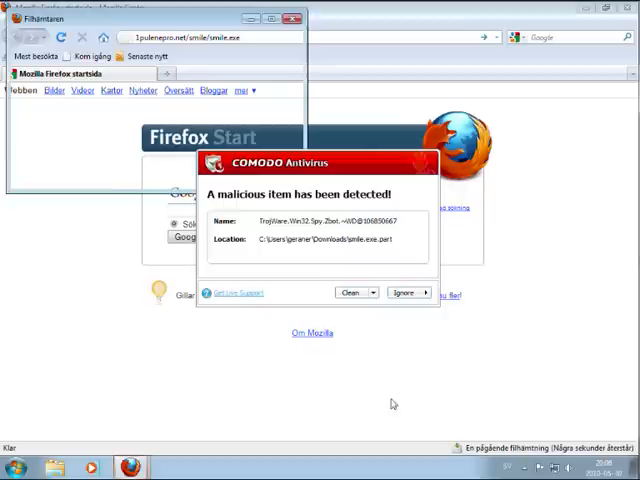
{"action": "mouse_move", "coordinate": [332, 227]}
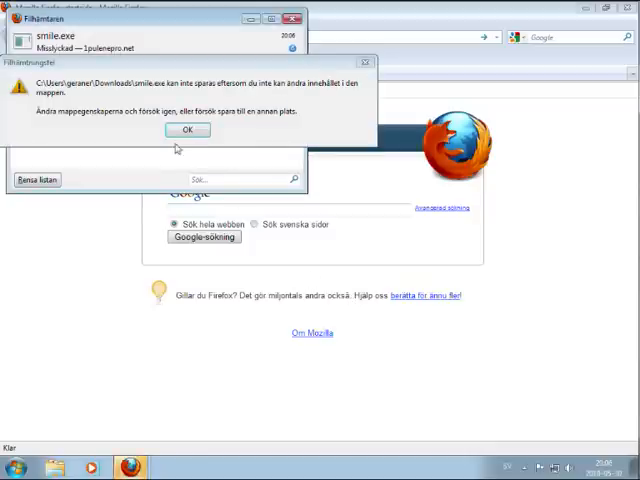
{"action": "left_click", "coordinate": [187, 130]}
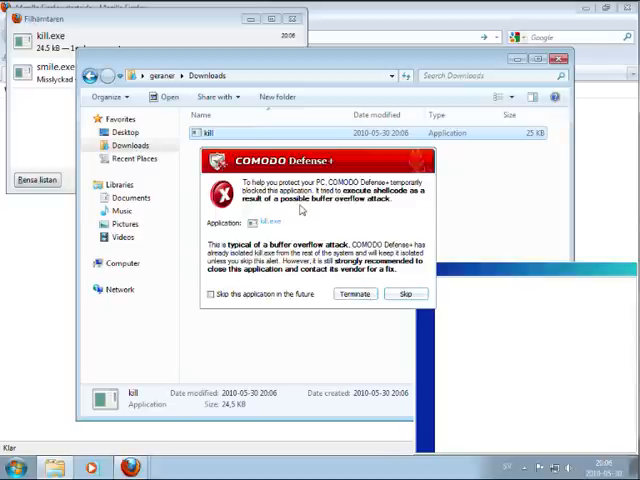
{"action": "mouse_move", "coordinate": [290, 212]}
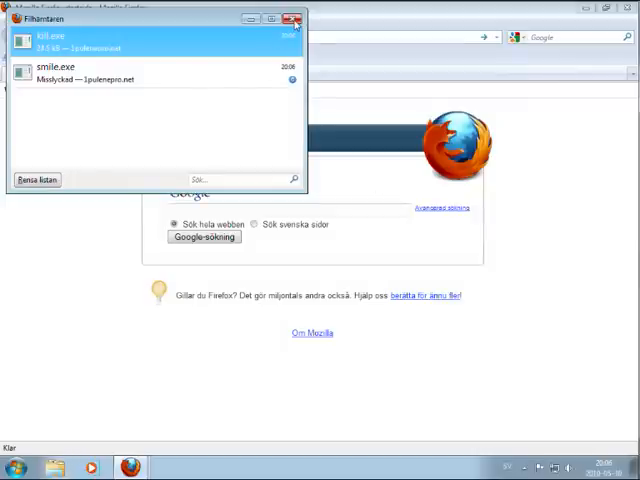
- Close the downloads list and paste the zoogezow.exe address to start downloading it
{"action": "left_click", "coordinate": [294, 18]}
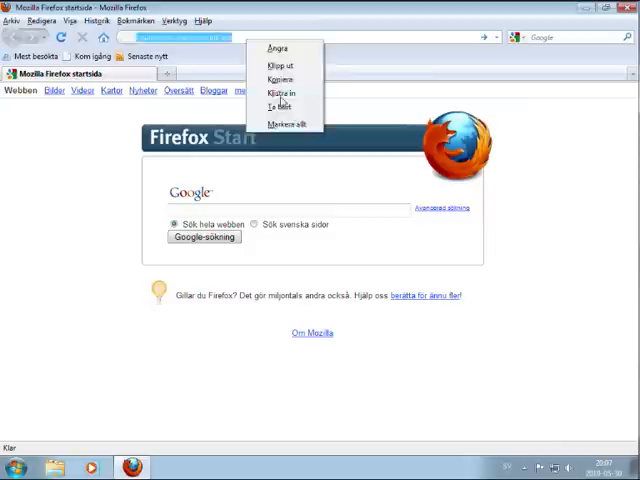
{"action": "left_click", "coordinate": [283, 92]}
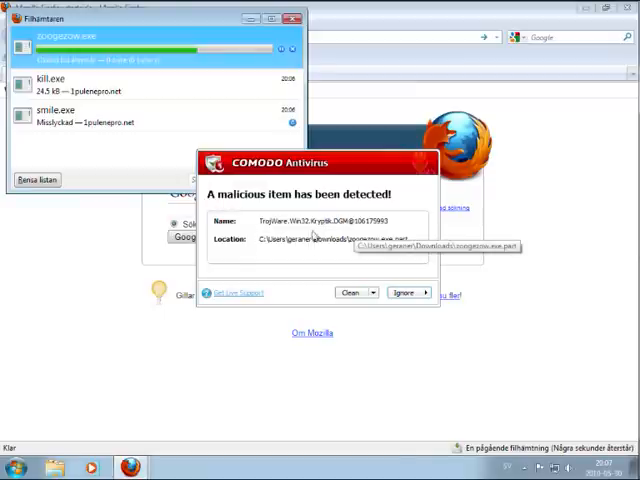
{"action": "mouse_move", "coordinate": [510, 285]}
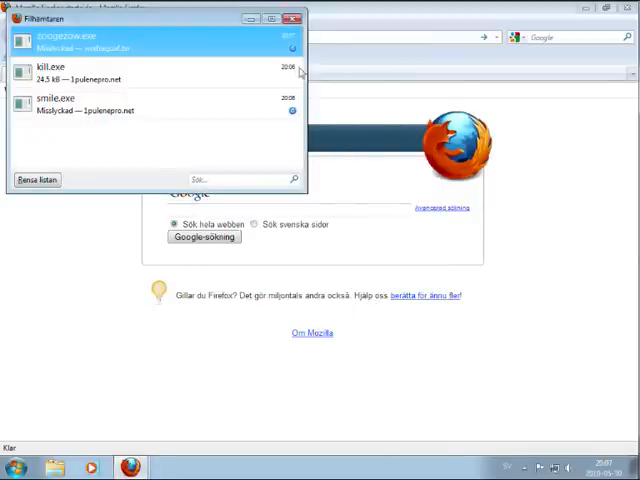
- Close the Firefox downloads list now showing zoogezow.exe as failed
{"action": "left_click", "coordinate": [297, 17]}
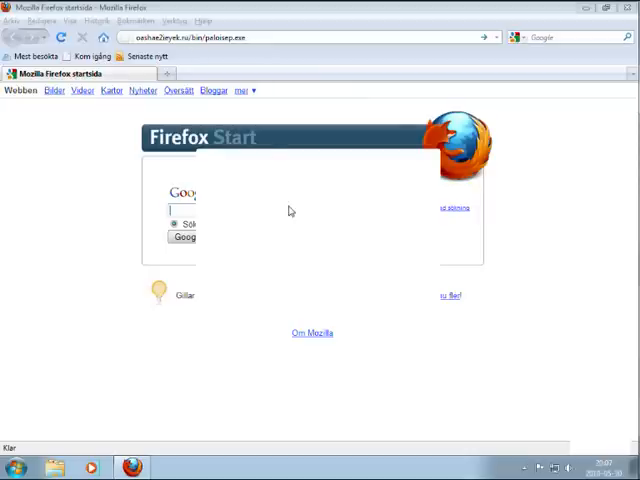
{"action": "mouse_move", "coordinate": [195, 365]}
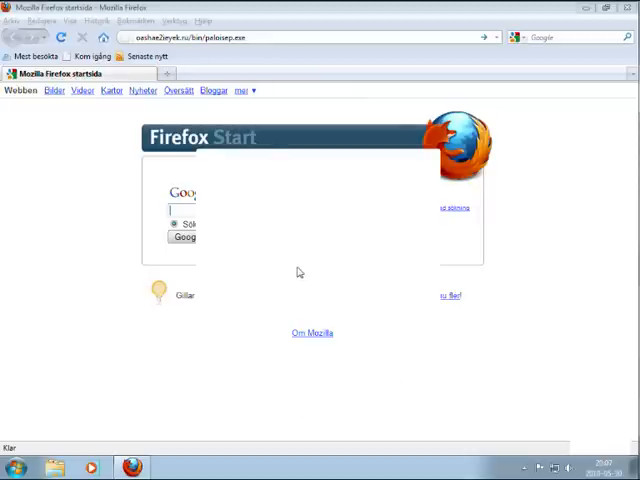
{"action": "mouse_move", "coordinate": [473, 386]}
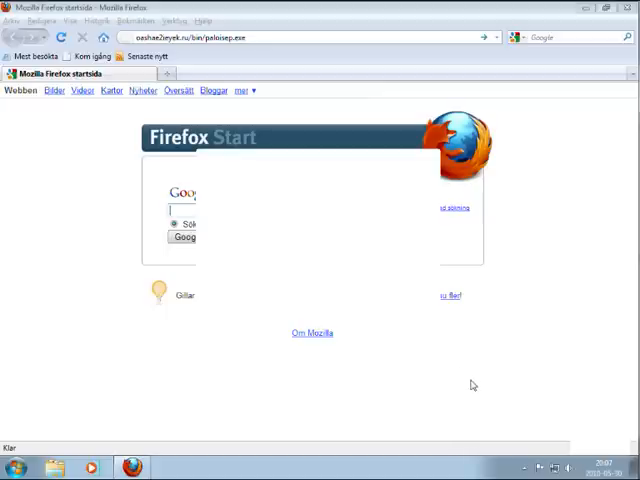
{"action": "mouse_move", "coordinate": [246, 160]}
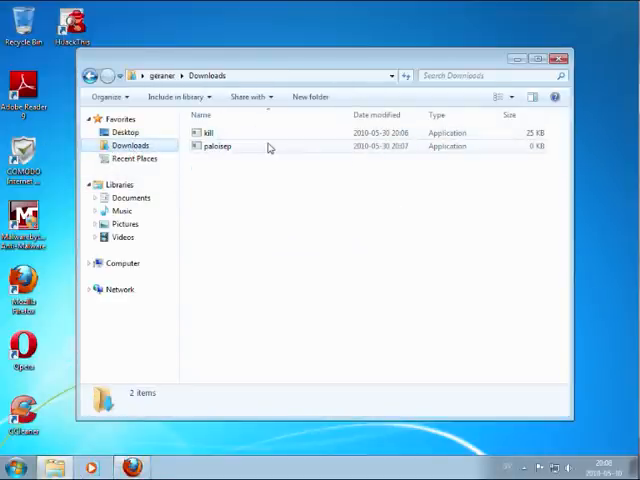
{"action": "mouse_move", "coordinate": [250, 157]}
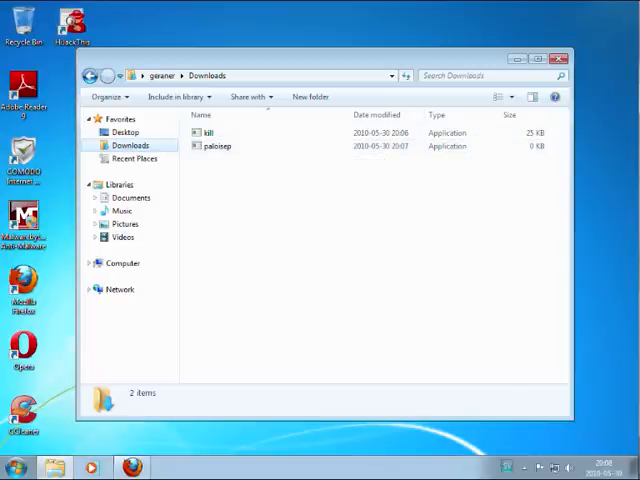
- Run paloisep from Downloads and clean both trojans COMODO Antivirus detects
{"action": "double_click", "coordinate": [217, 146]}
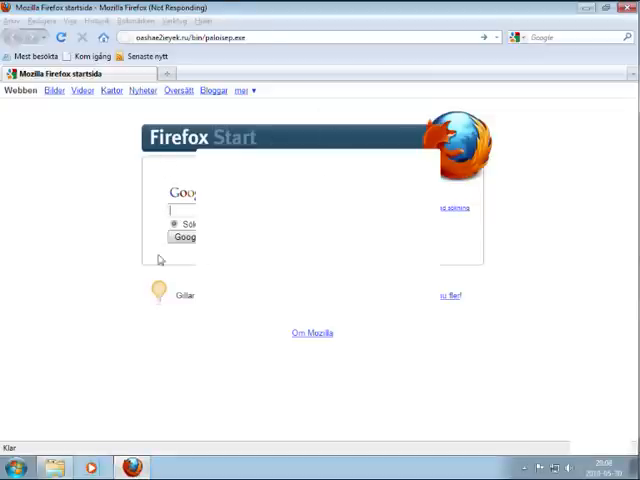
{"action": "mouse_move", "coordinate": [503, 97]}
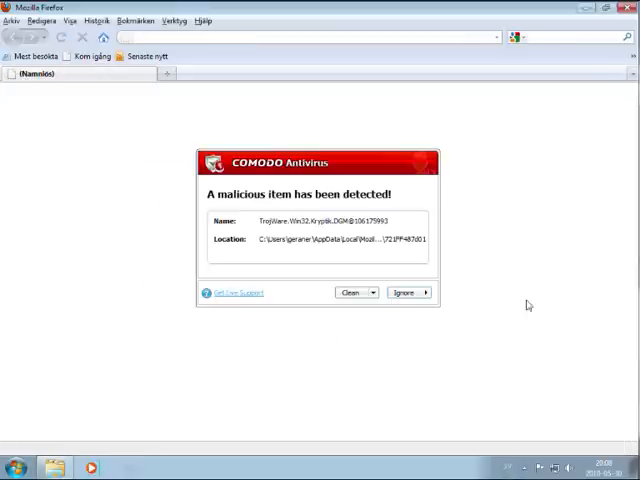
{"action": "mouse_move", "coordinate": [320, 238]}
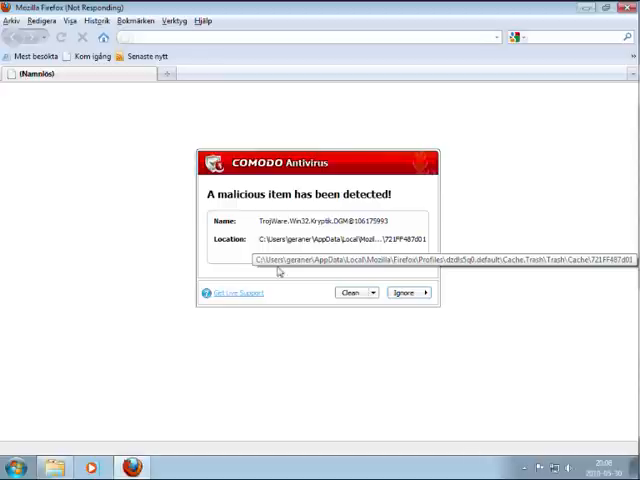
{"action": "left_click", "coordinate": [352, 292]}
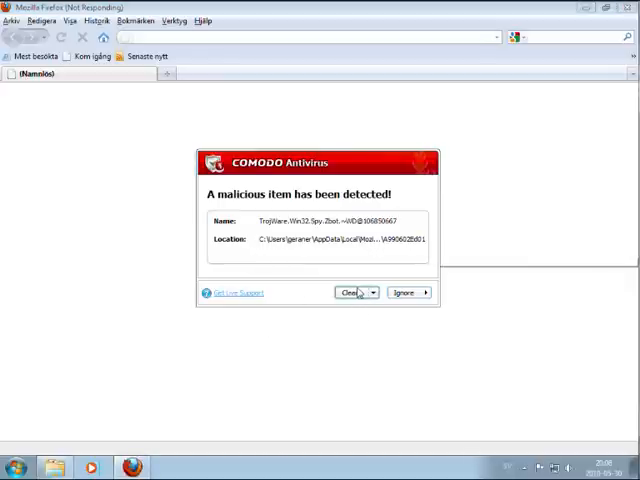
{"action": "left_click", "coordinate": [353, 292]}
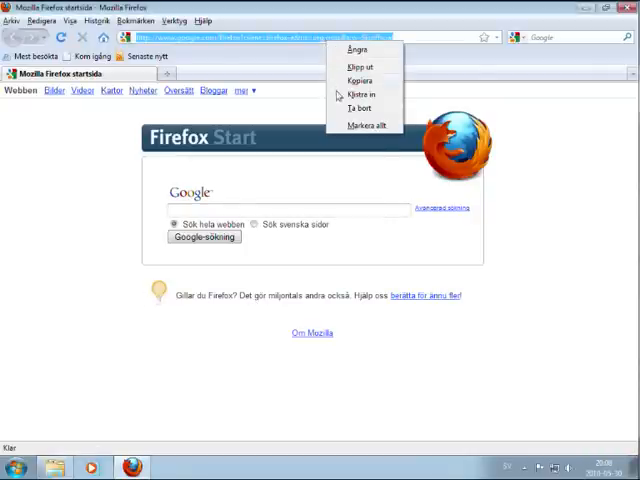
- Download crack.45155, run it so COMODO Sandbox isolates it, and close Downloads
{"action": "left_click", "coordinate": [362, 93]}
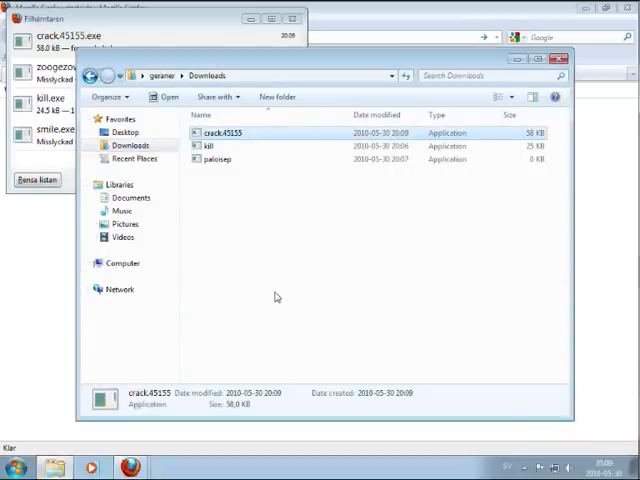
{"action": "double_click", "coordinate": [215, 132]}
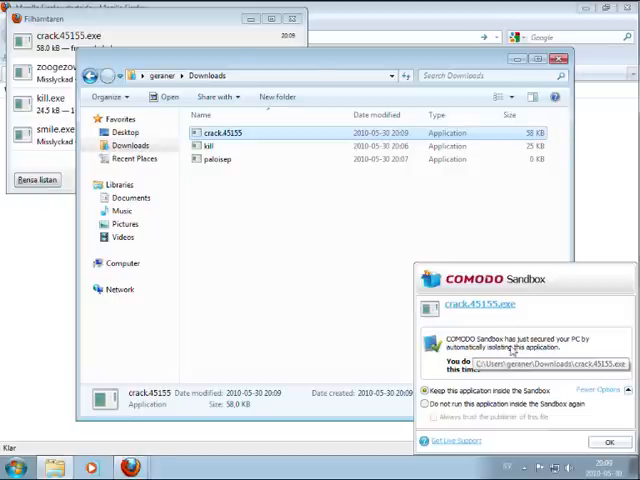
{"action": "mouse_move", "coordinate": [500, 352]}
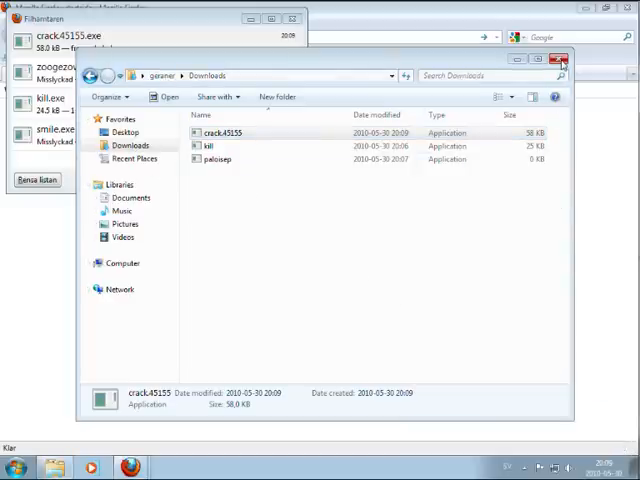
{"action": "left_click", "coordinate": [562, 58]}
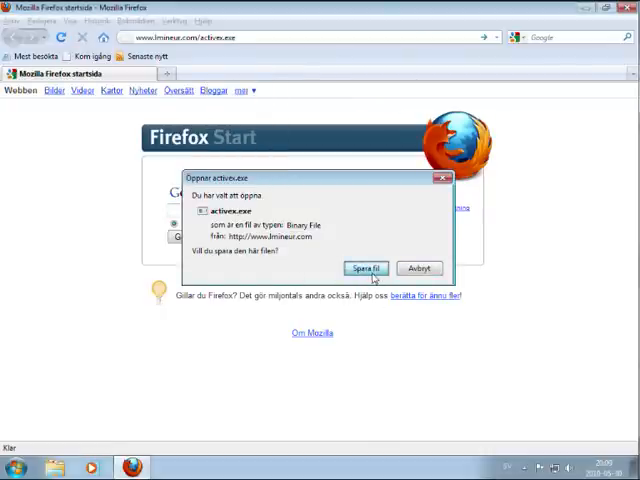
{"action": "mouse_move", "coordinate": [362, 308]}
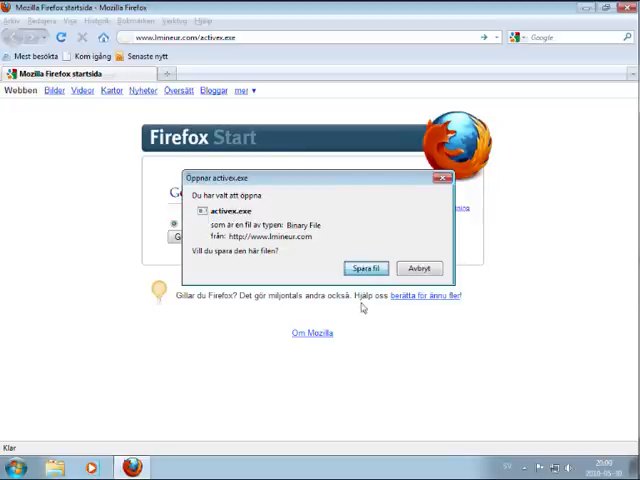
- Save activex.exe and block Kdd.exe from accessing the protected COM interface
{"action": "left_click", "coordinate": [369, 268]}
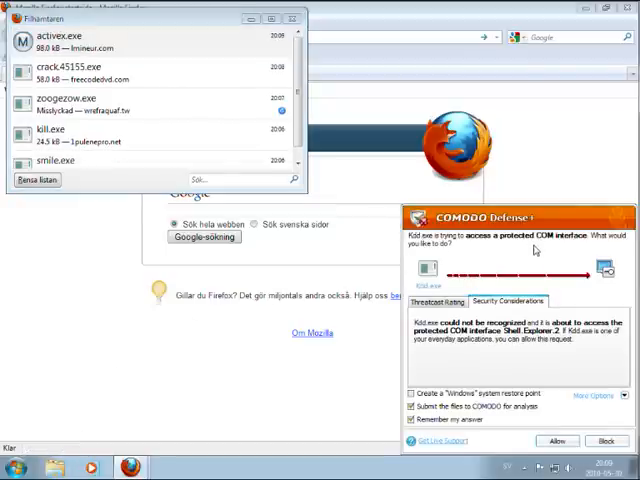
{"action": "mouse_move", "coordinate": [480, 267]}
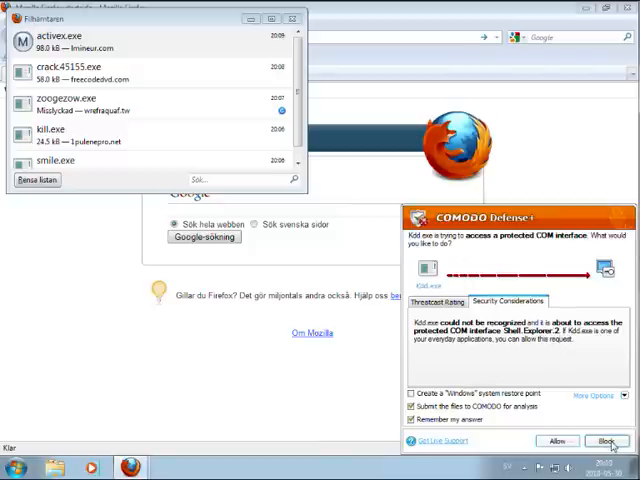
{"action": "left_click", "coordinate": [610, 441]}
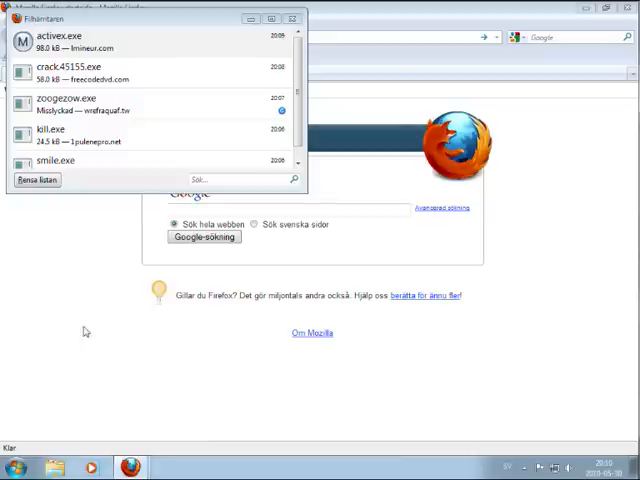
{"action": "mouse_move", "coordinate": [378, 364]}
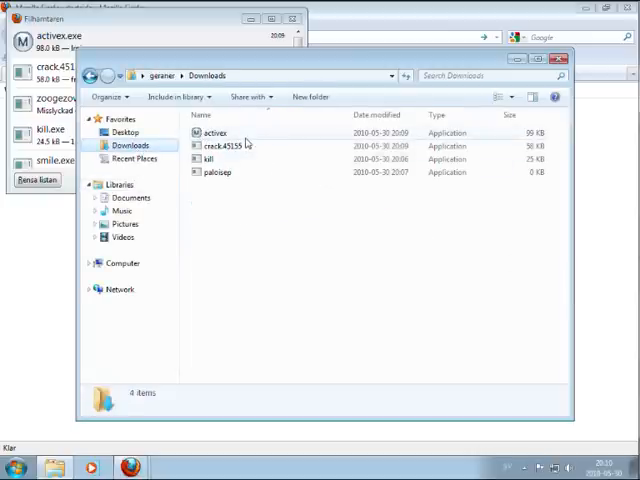
- Run activex from Downloads and keep it isolated inside the COMODO Sandbox
{"action": "left_click", "coordinate": [215, 133]}
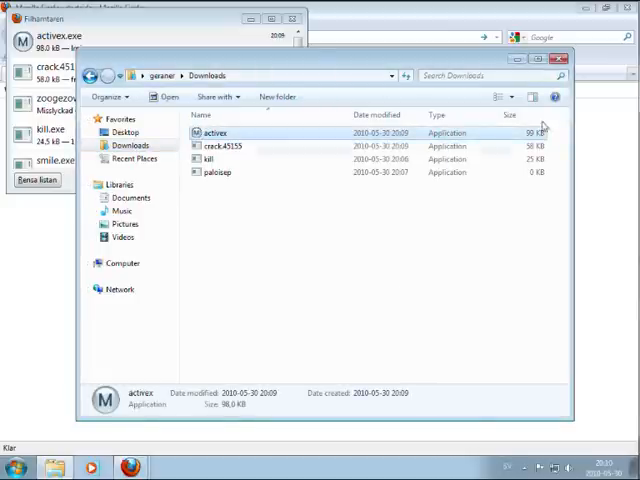
{"action": "double_click", "coordinate": [215, 133]}
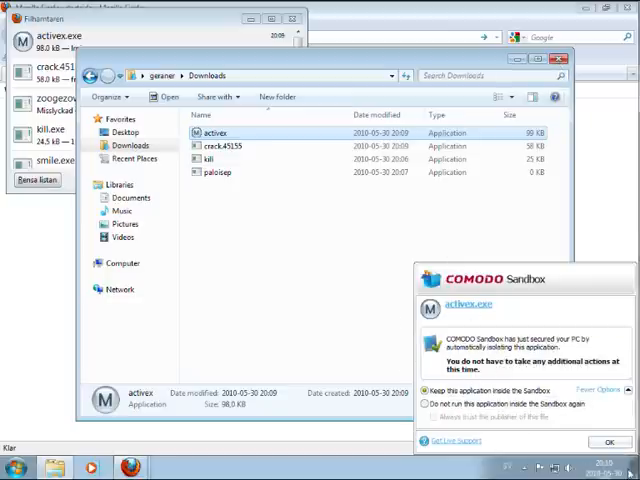
{"action": "left_click", "coordinate": [607, 442]}
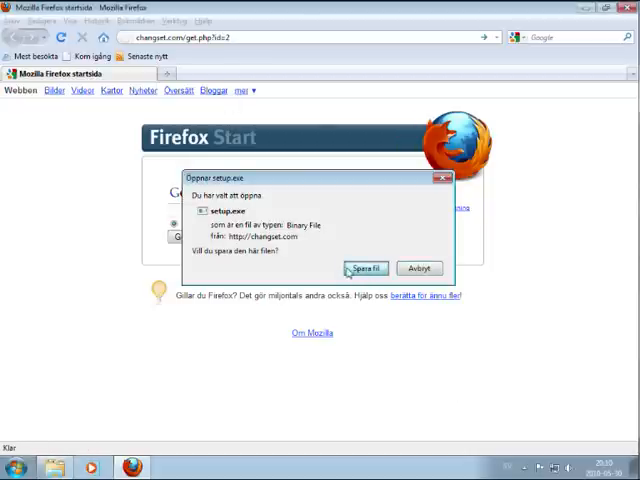
- Save setup.exe and run it from the Downloads folder
{"action": "left_click", "coordinate": [366, 268]}
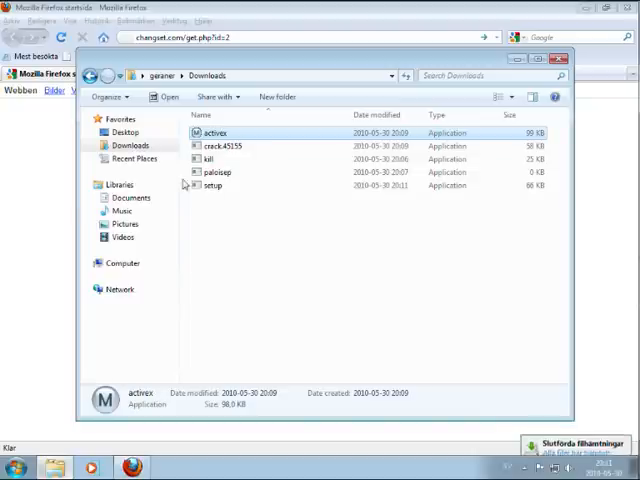
{"action": "left_click", "coordinate": [210, 186]}
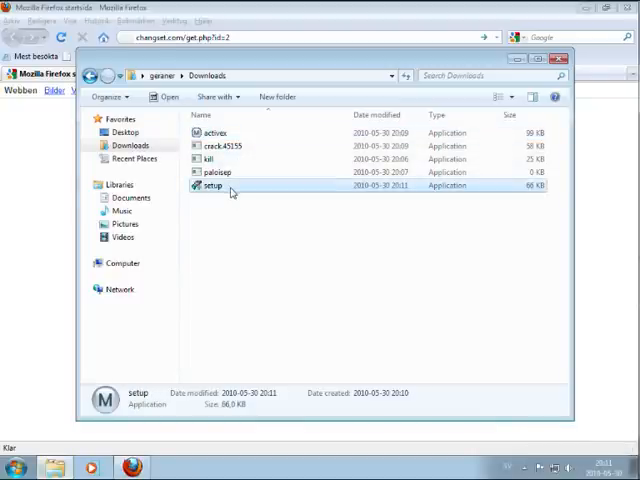
{"action": "double_click", "coordinate": [211, 185]}
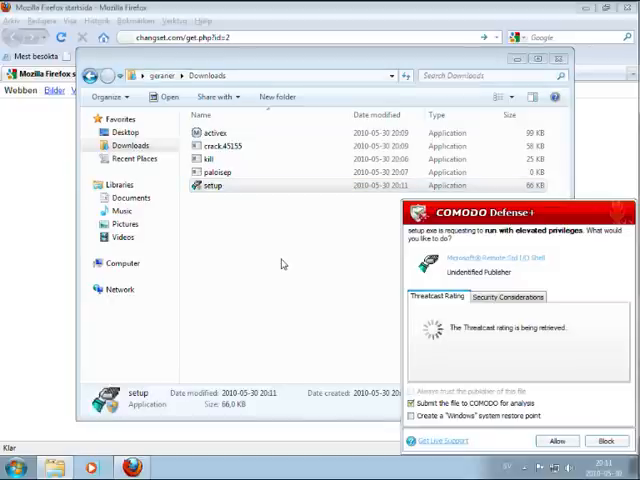
- Block setup.exe's elevated-privilege request, then confirm Windows can no longer open it
{"action": "left_click", "coordinate": [509, 297]}
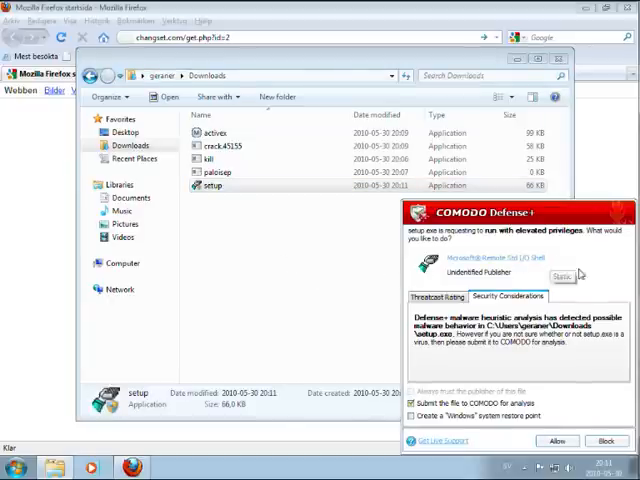
{"action": "mouse_move", "coordinate": [614, 289]}
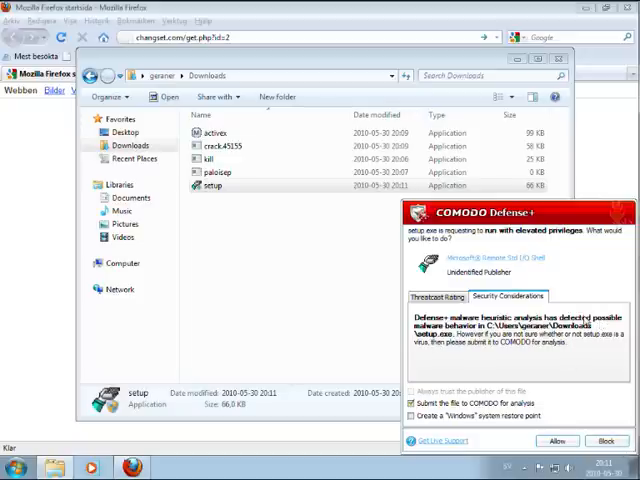
{"action": "left_click", "coordinate": [604, 440]}
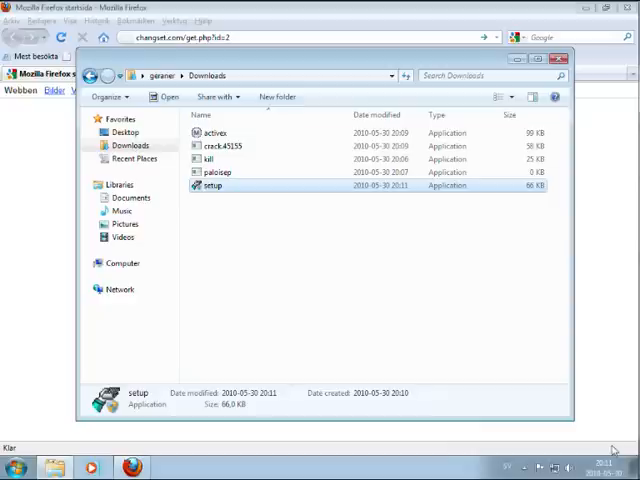
{"action": "double_click", "coordinate": [211, 186]}
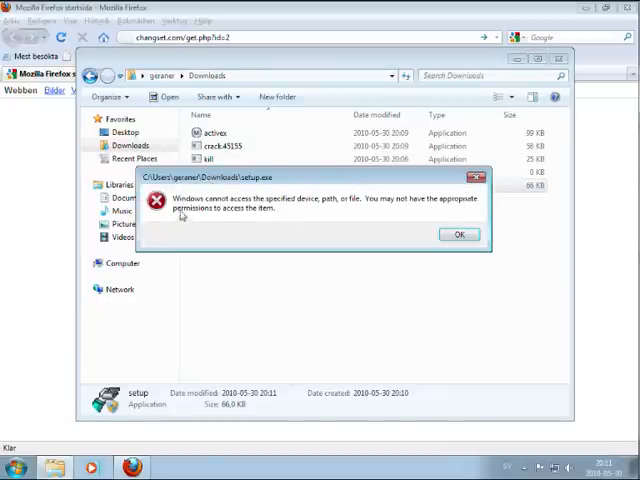
{"action": "left_click", "coordinate": [459, 234]}
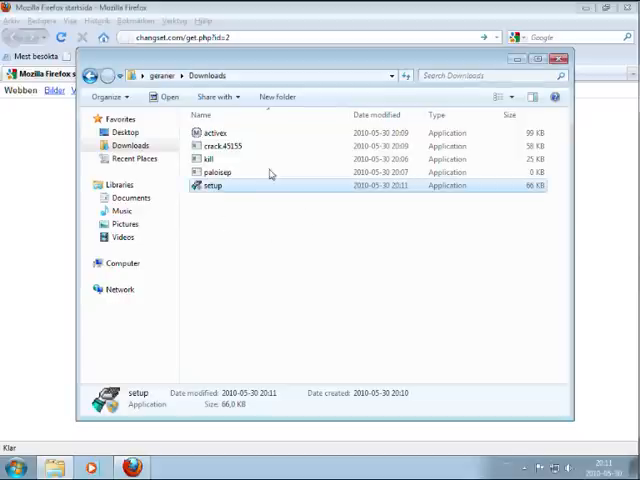
{"action": "mouse_move", "coordinate": [133, 207]}
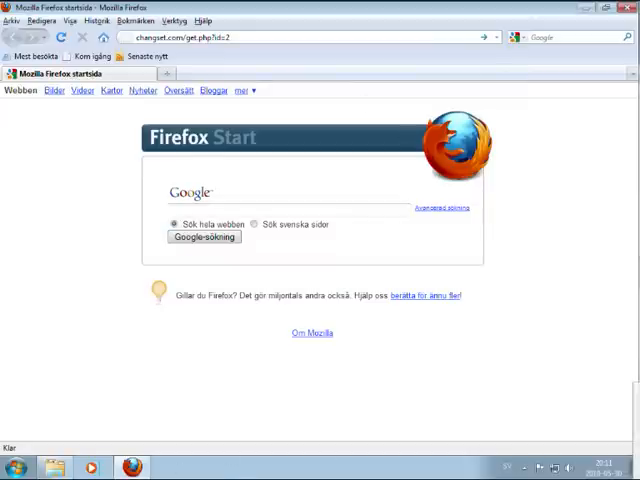
- Paste and load the build.exe (chispa.nu) and rar.exe (cedy.org) download addresses
{"action": "right_click", "coordinate": [200, 37]}
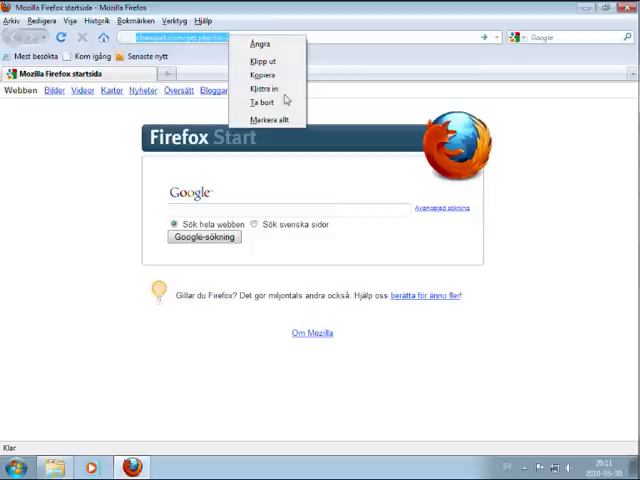
{"action": "left_click", "coordinate": [262, 89]}
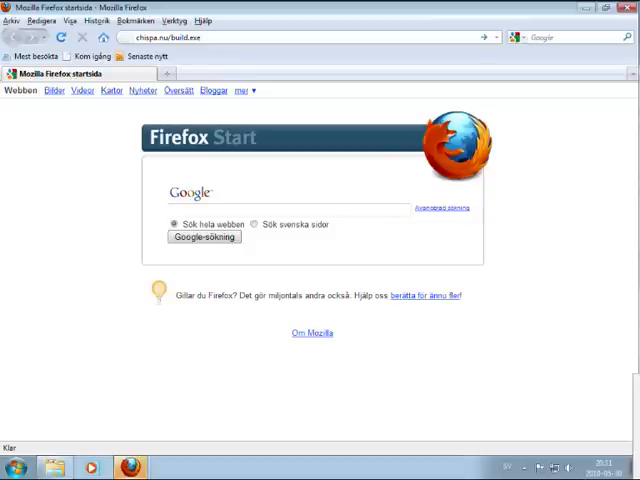
{"action": "right_click", "coordinate": [180, 37]}
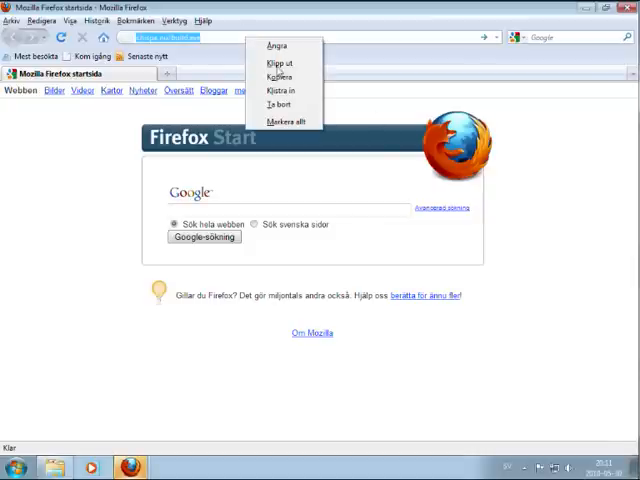
{"action": "left_click", "coordinate": [284, 88]}
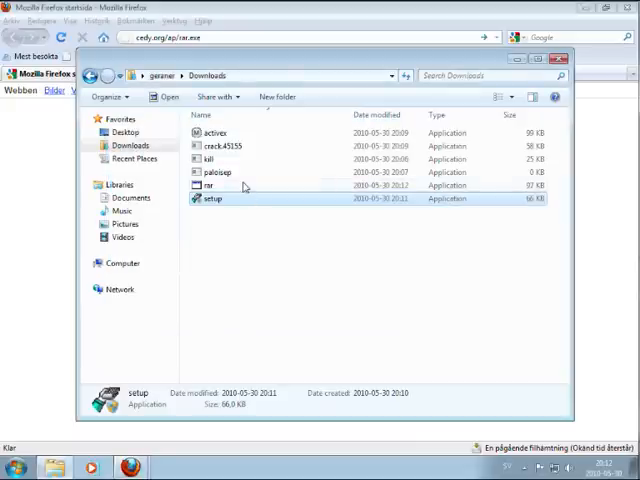
- Run rar, ignore the Zbot trojan alert, and keep rar.exe sandboxed
{"action": "left_click", "coordinate": [210, 185]}
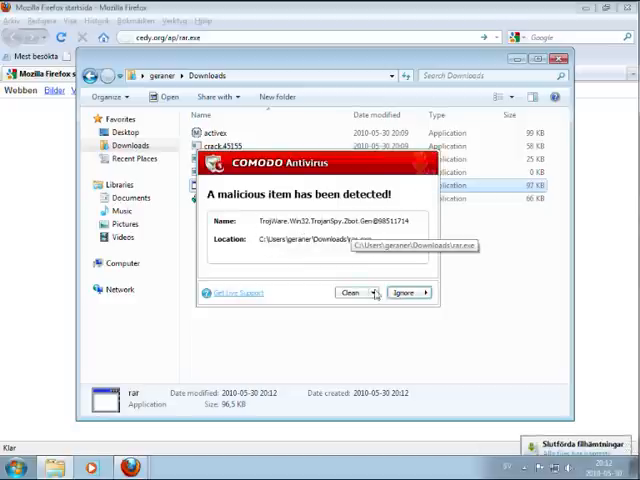
{"action": "left_click", "coordinate": [402, 292]}
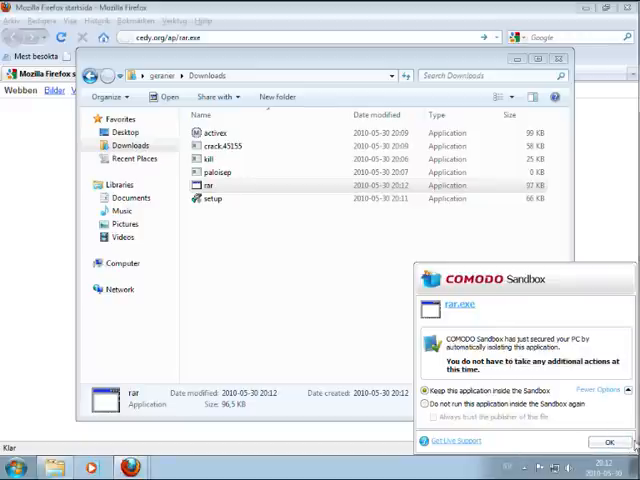
{"action": "left_click", "coordinate": [608, 442]}
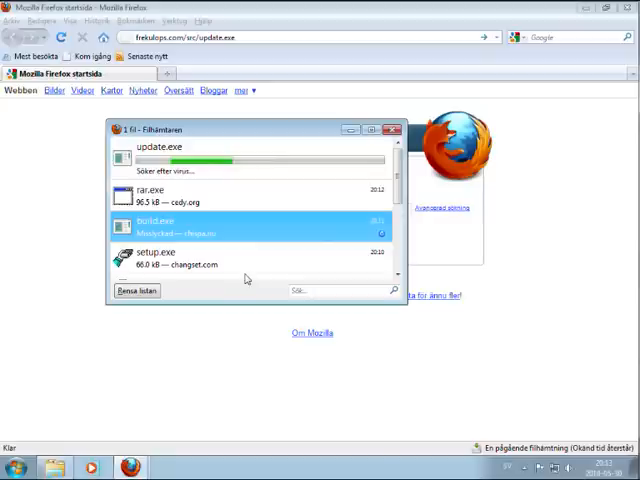
{"action": "mouse_move", "coordinate": [348, 160]}
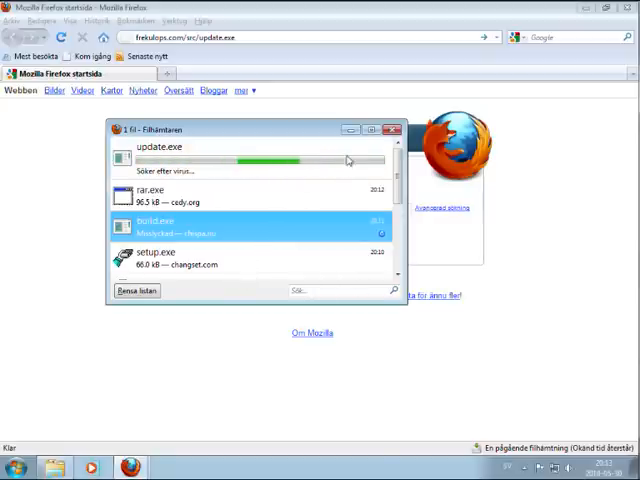
{"action": "mouse_move", "coordinate": [349, 131]}
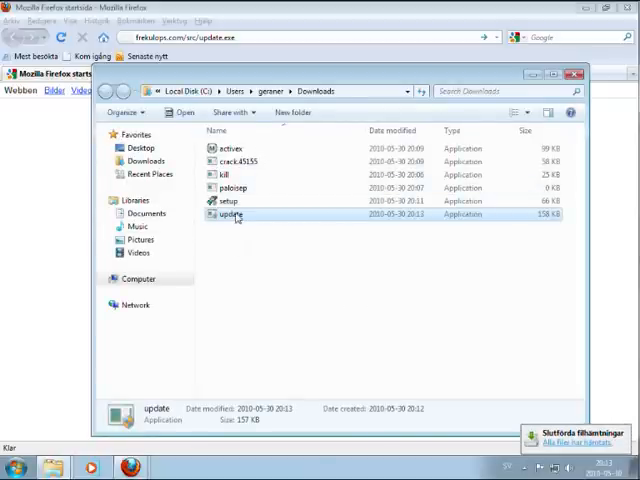
- Run update.exe, review the Defense+ security considerations, and answer its elevated-privileges alert
{"action": "double_click", "coordinate": [232, 214]}
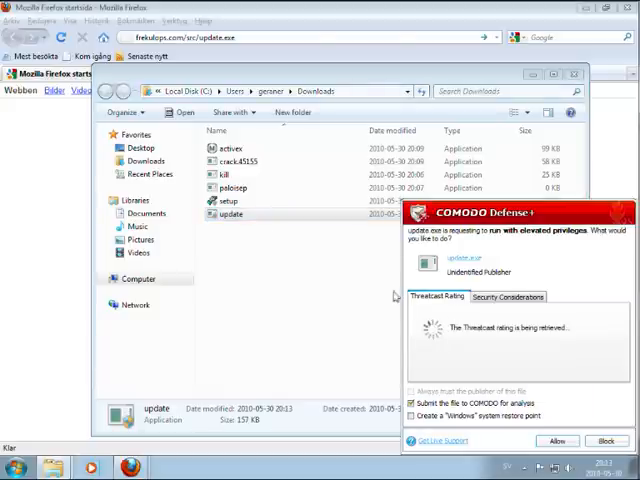
{"action": "left_click", "coordinate": [509, 297]}
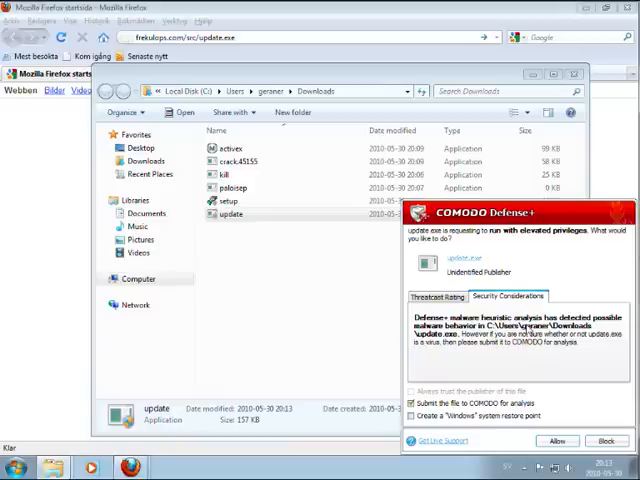
{"action": "left_click", "coordinate": [557, 441]}
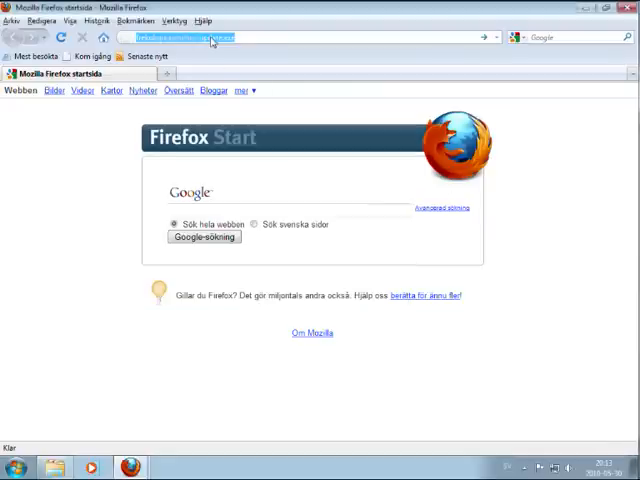
- Try downloading reklamen6.ru/news/news.exe, dismiss the save error, and close Filhämtaren
{"action": "type", "text": "reklamen6.ru/news/news.exe"}
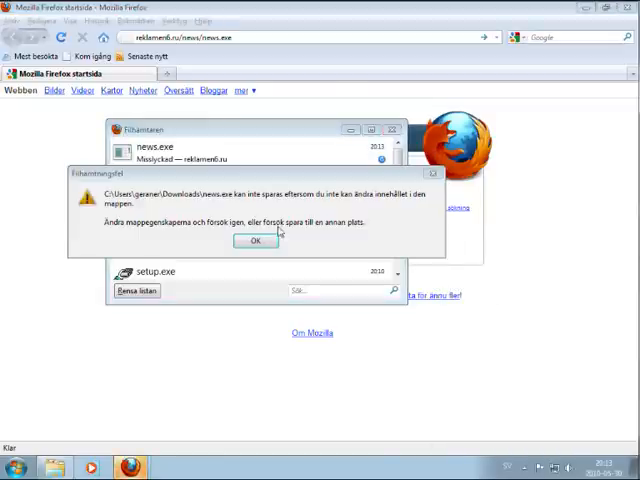
{"action": "left_click", "coordinate": [255, 241]}
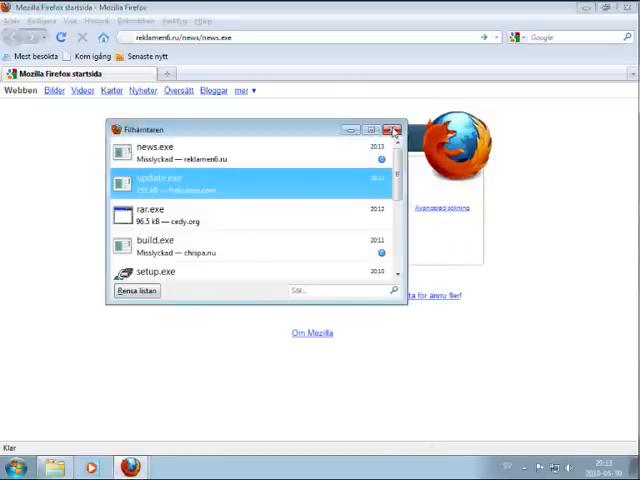
{"action": "left_click", "coordinate": [396, 130]}
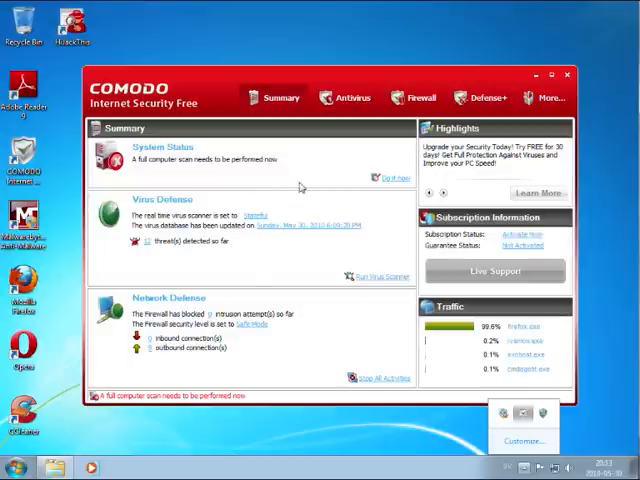
{"action": "mouse_move", "coordinate": [22, 60]}
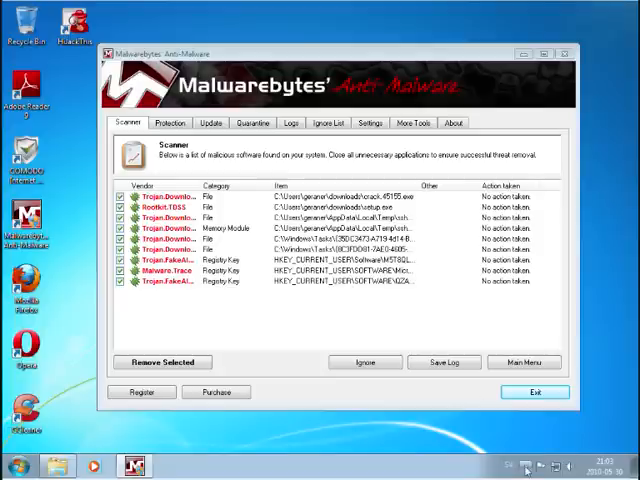
- Reopen COMODO from the tray icon and show its Summary page
{"action": "left_click", "coordinate": [525, 466]}
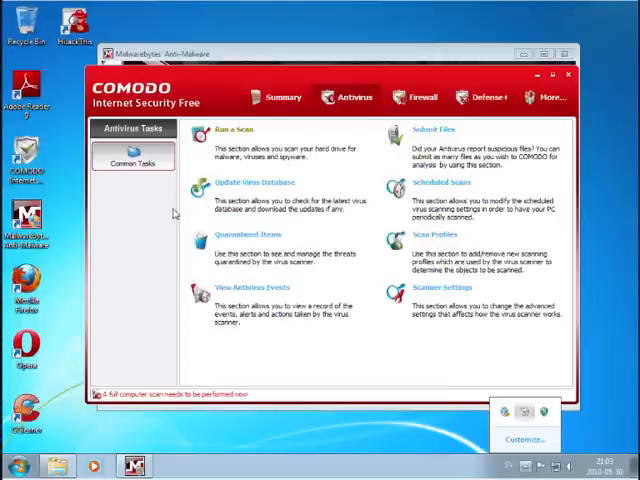
{"action": "left_click", "coordinate": [282, 97]}
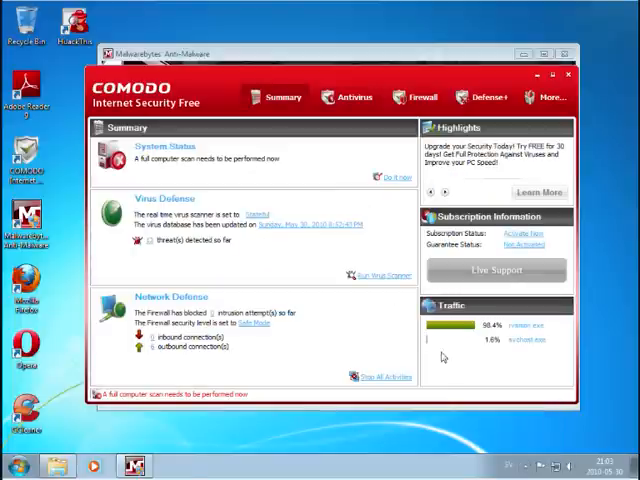